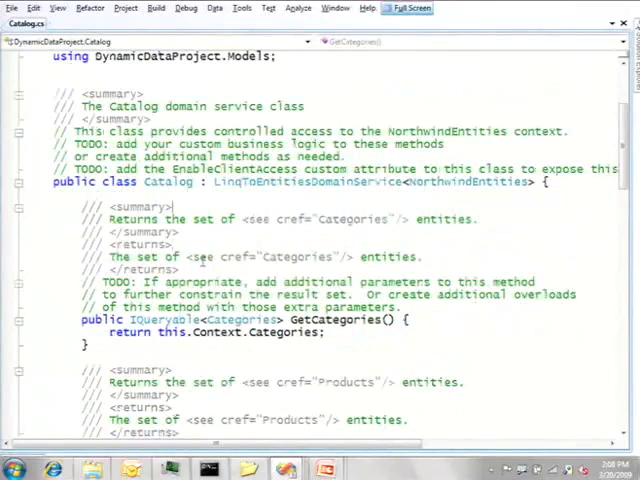
- Add a new Web Form item, WebForm1.aspx, to the project from Solution Explorer
scroll(down, 3)
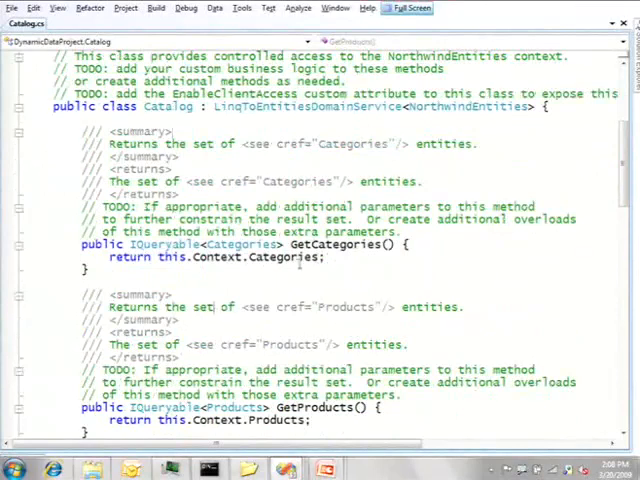
scroll(down, 3)
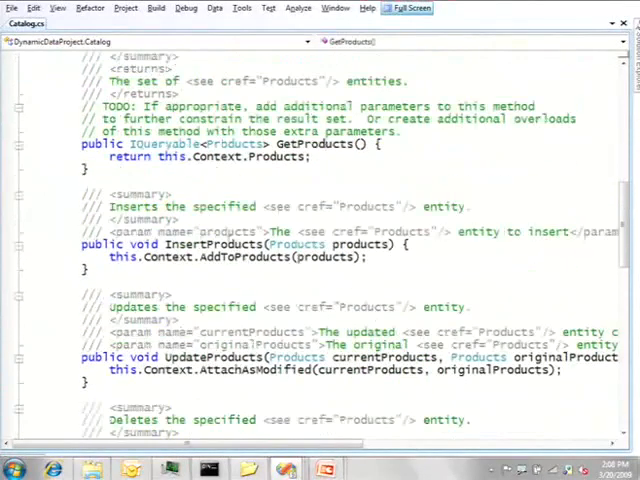
scroll(down, 3)
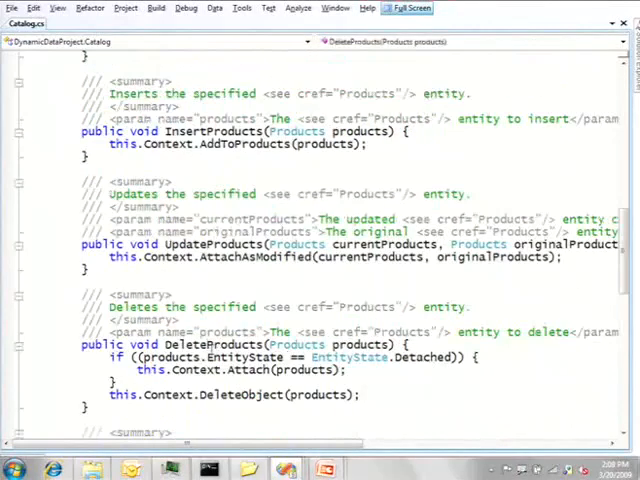
scroll(down, 3)
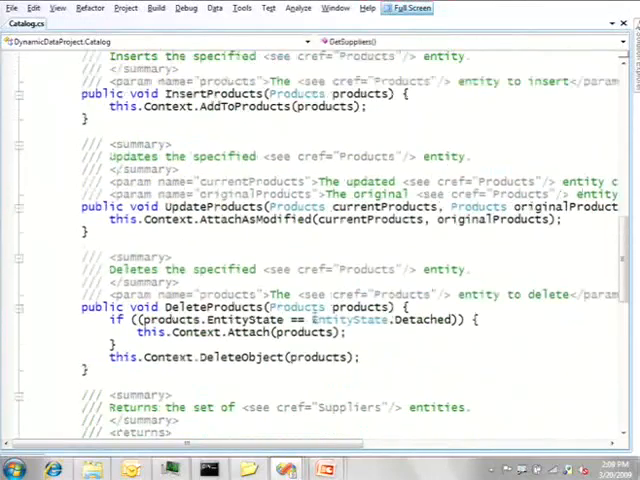
scroll(up, 3)
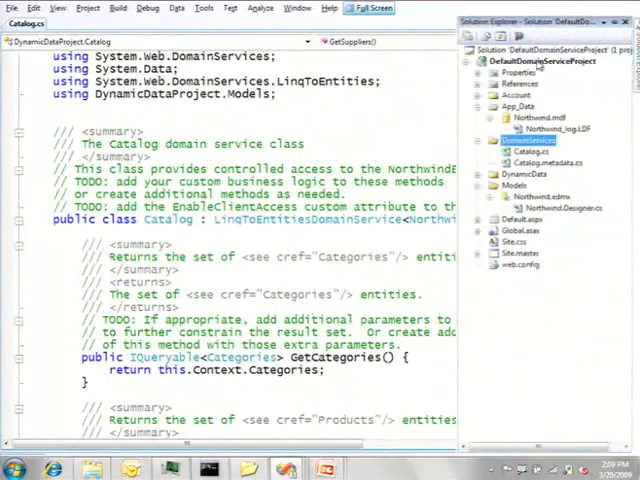
right_click(540, 60)
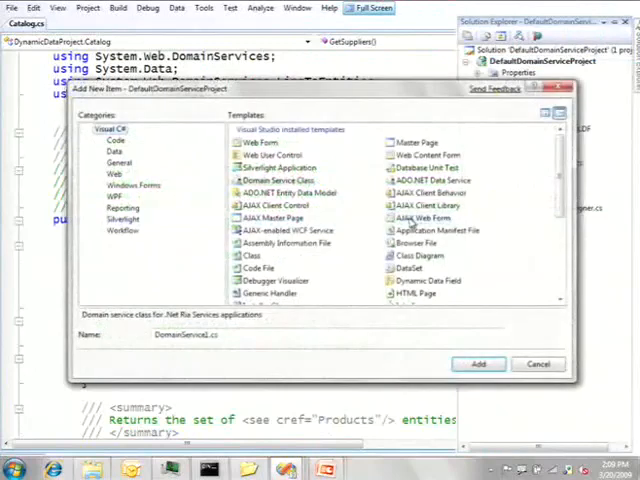
click(260, 142)
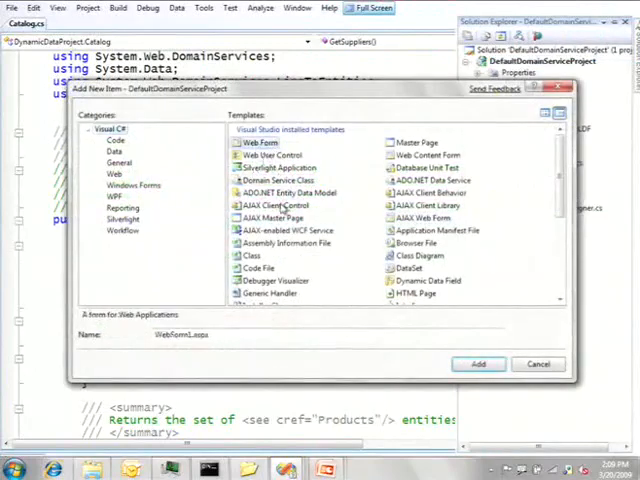
click(478, 364)
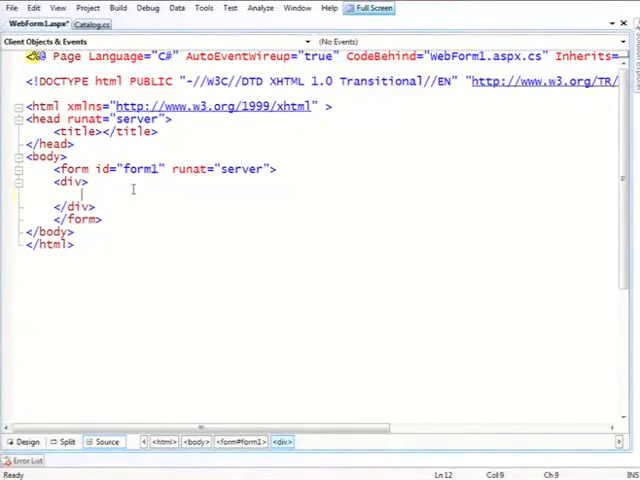
- Write an asp:GridView with runat="server" and ID="gv" into the markup
text(<asp:GridView)
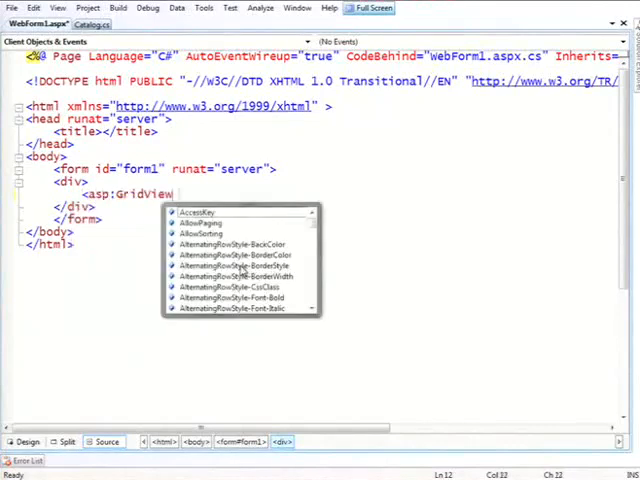
text(runat="server")
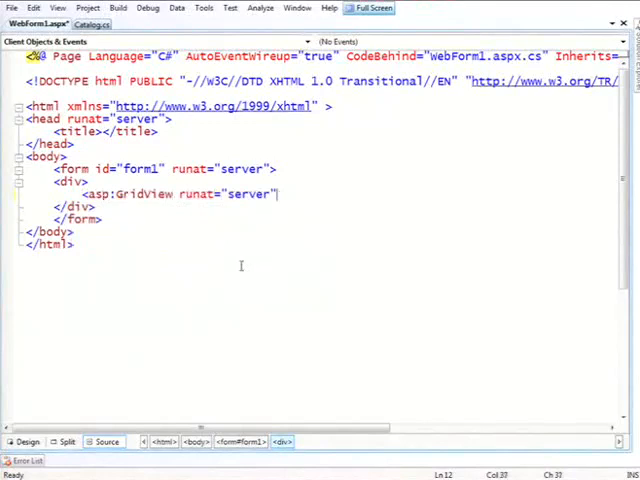
text(ID="g)
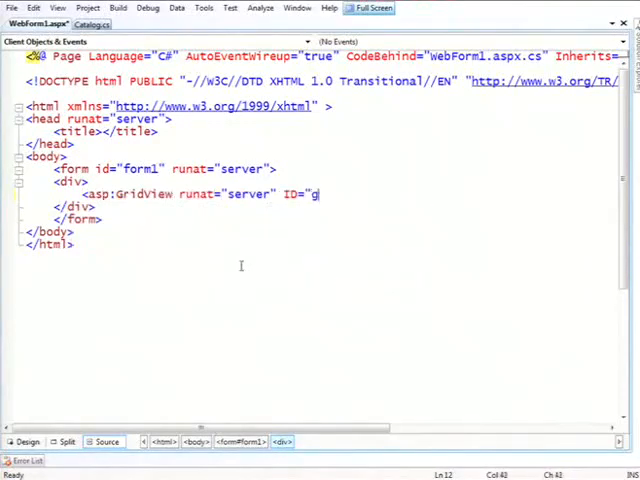
text(v">)
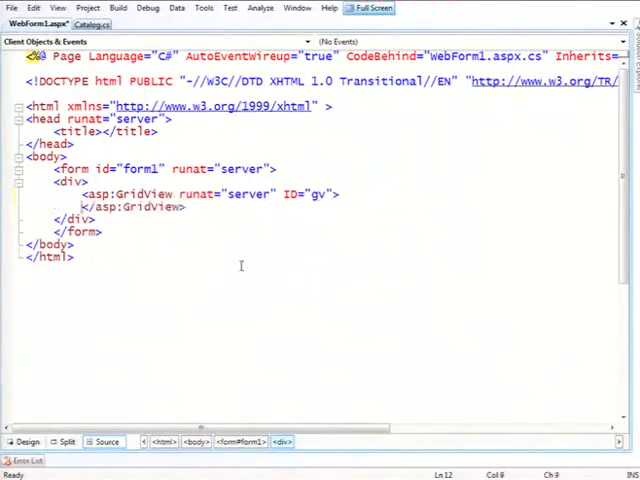
- Add an asp:DomainDataSource with runat="server" and begin its ID "DomainDS"
text(<)
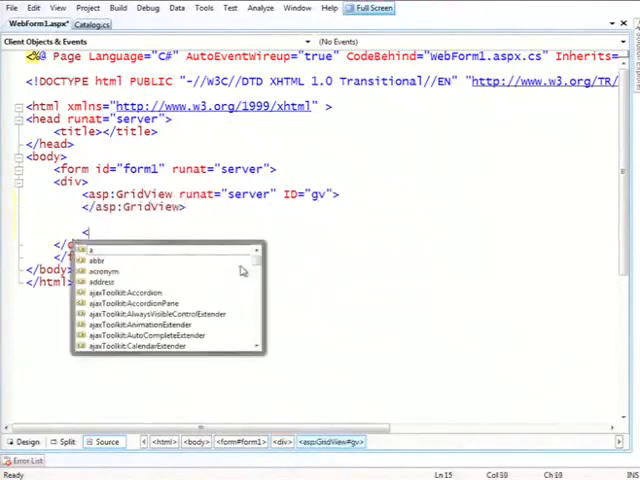
text(asp:dd)
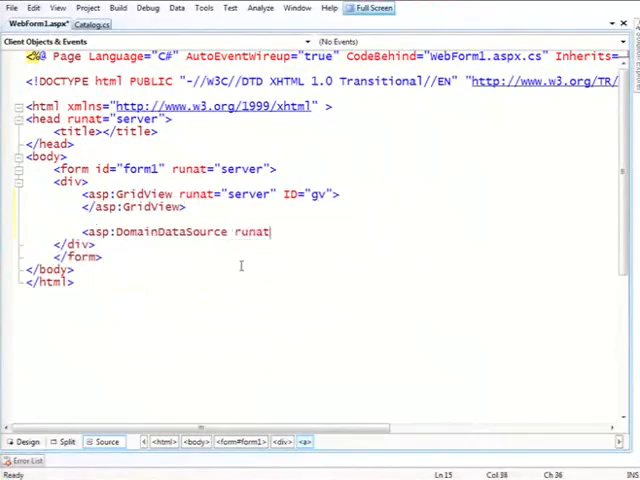
text(="server")
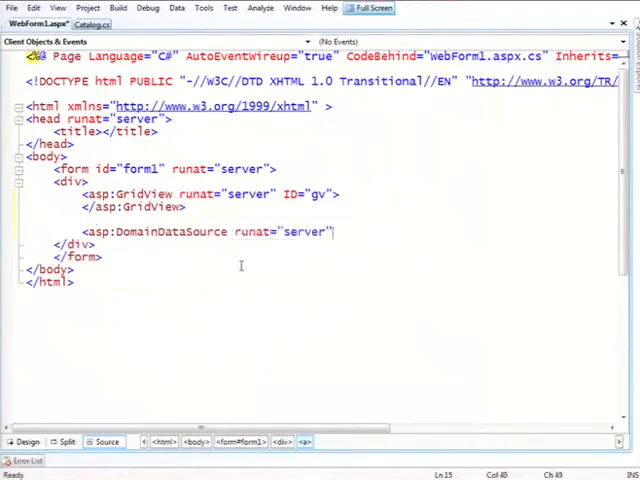
text(ID=)
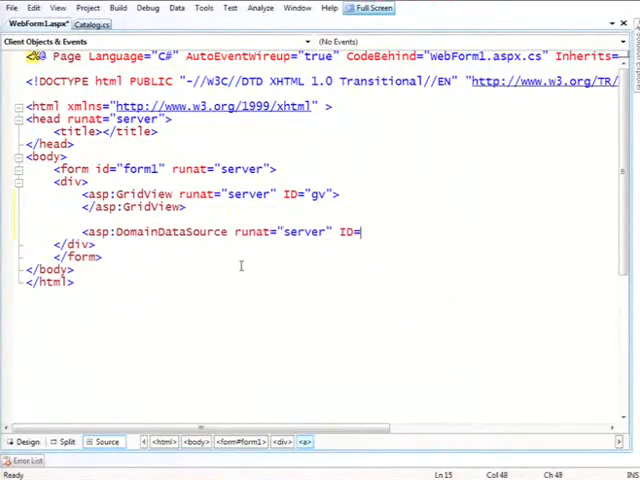
text("DomainDS">)
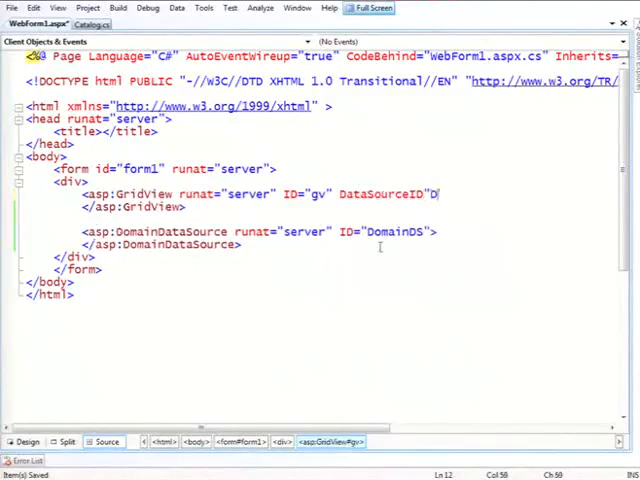
- Finish ID="DomainDS" and set AutoGenerateColumns="true" on the GridView
text(omainDS")
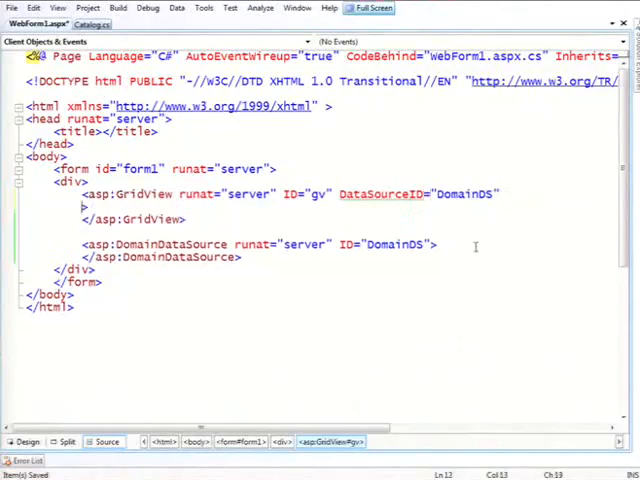
text(AutoGenerateColumns="true)
text(DomainServiceTypeName>)
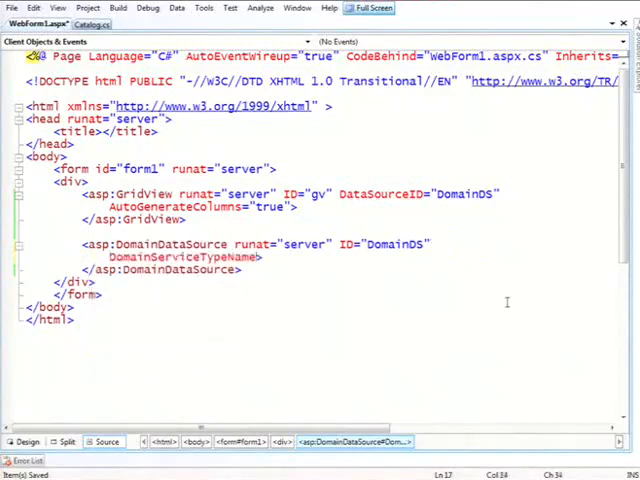
- Set DomainServiceTypeName="DynamicDataProject.Catalog" on DomainDS and begin SelectMethod
key(ctrl+tab)
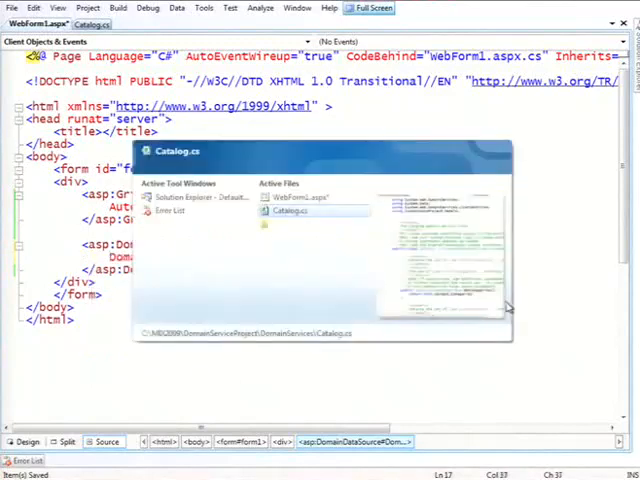
click(306, 212)
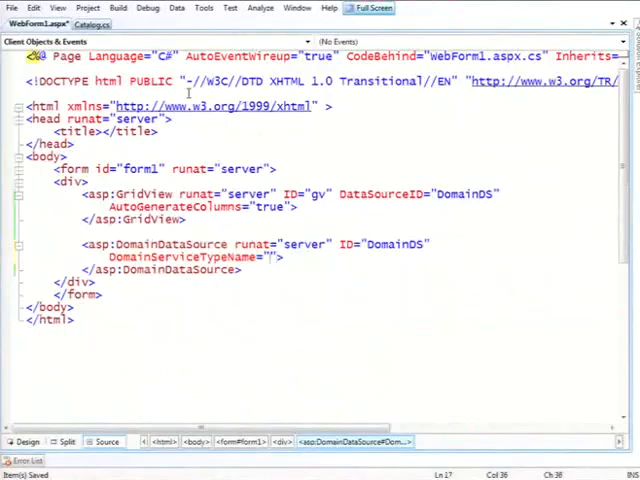
text(DynamicDataProject.)
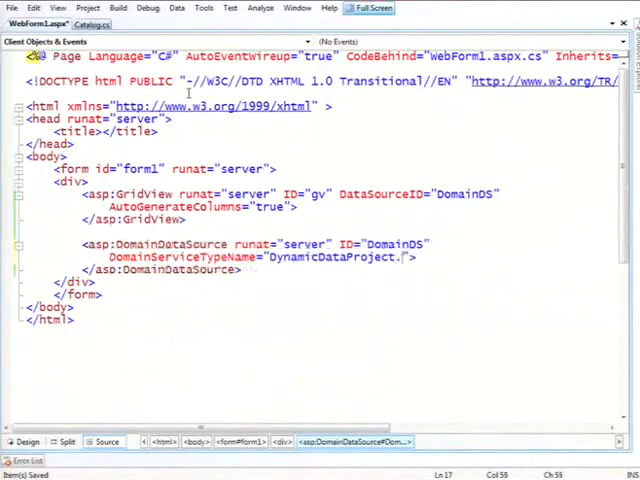
text(Catalog)
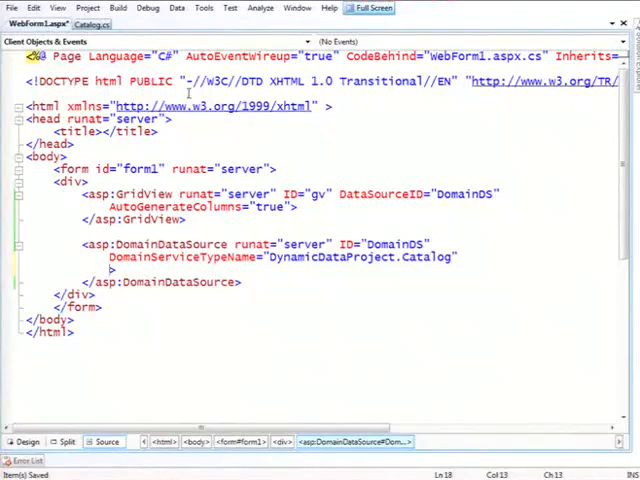
text(SelectMethod="G)
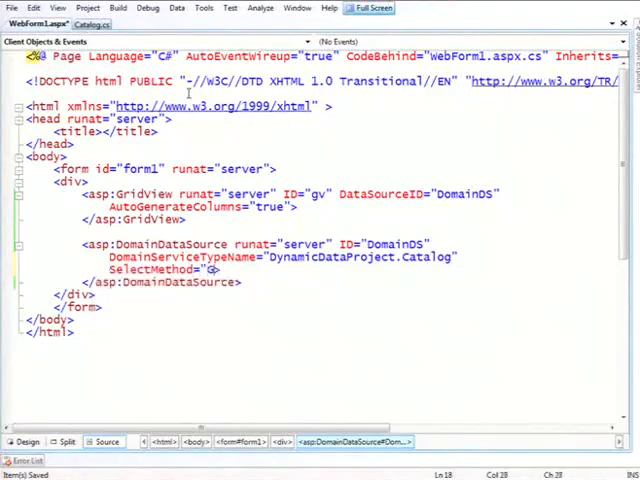
- Set SelectMethod="GetProducts" on the DomainDataSource
text(GetProducts)
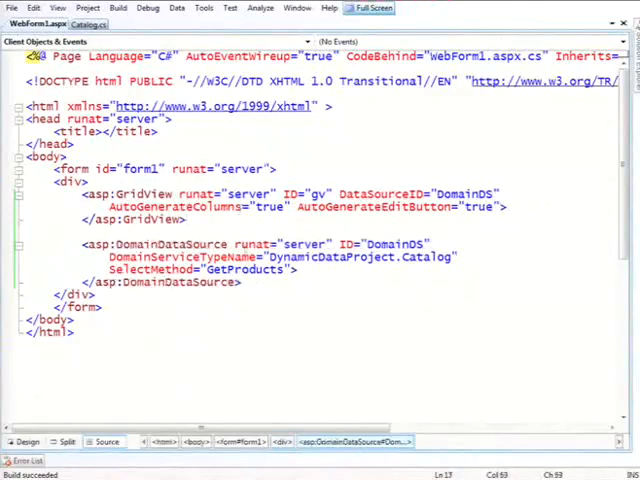
double_click(236, 270)
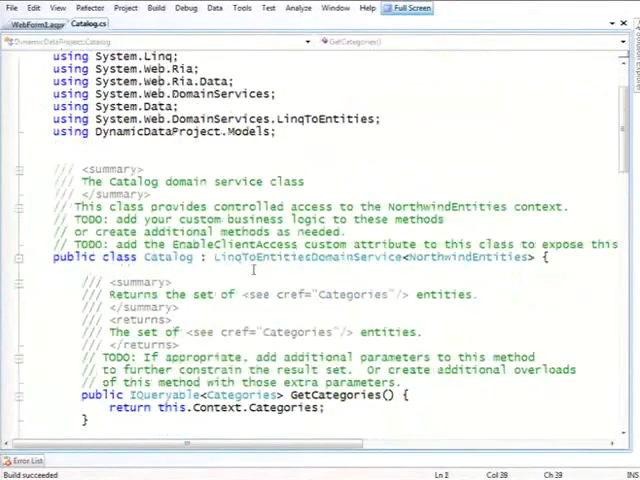
scroll(down, 3)
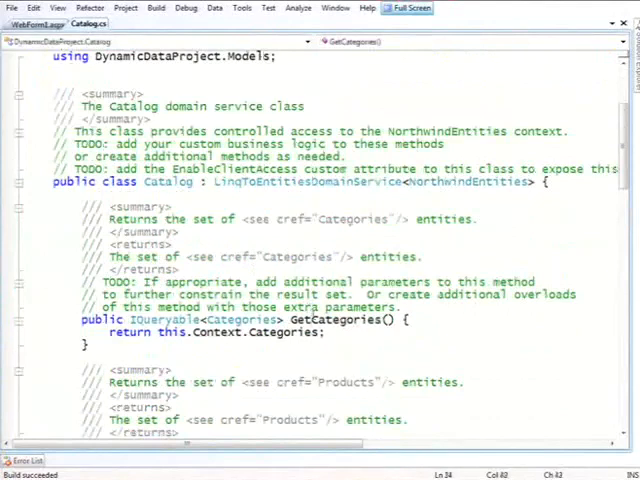
scroll(down, 3)
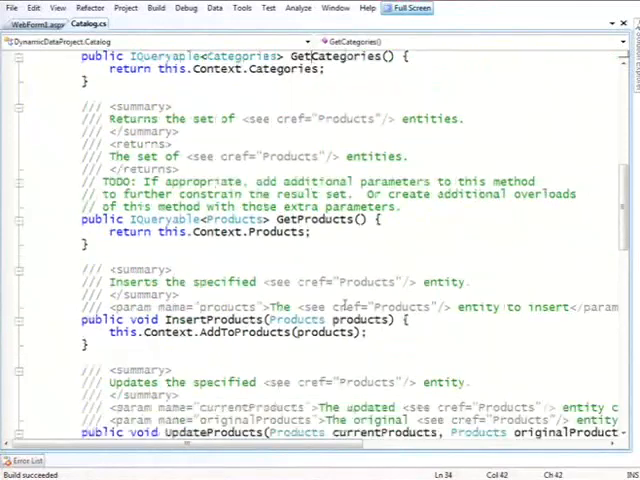
scroll(down, 3)
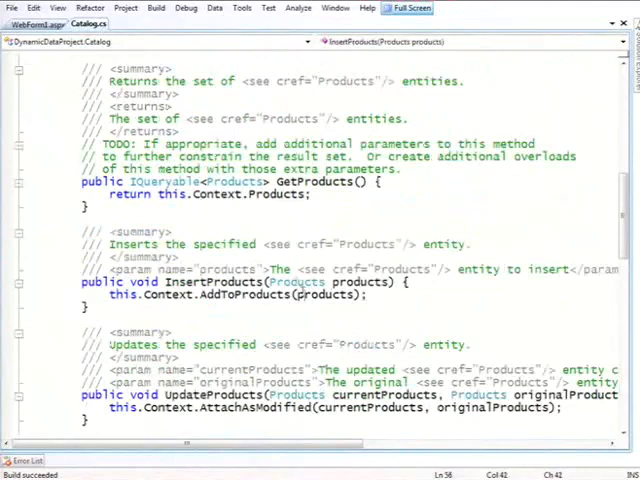
scroll(down, 3)
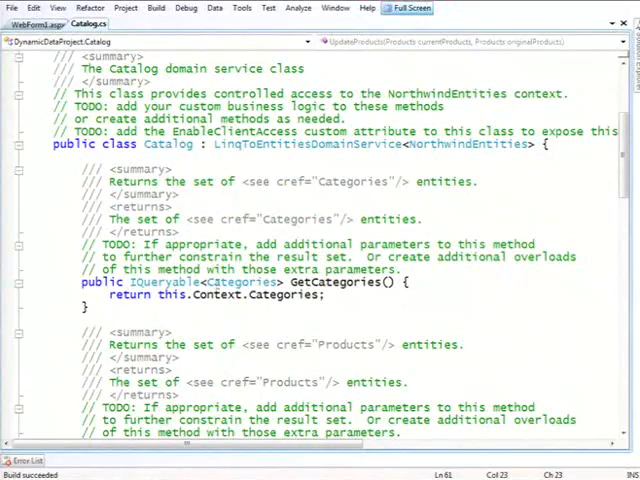
scroll(down, 3)
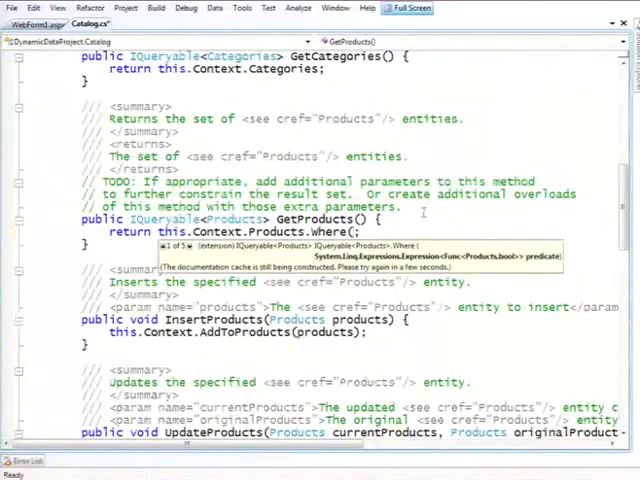
text(p=>p)
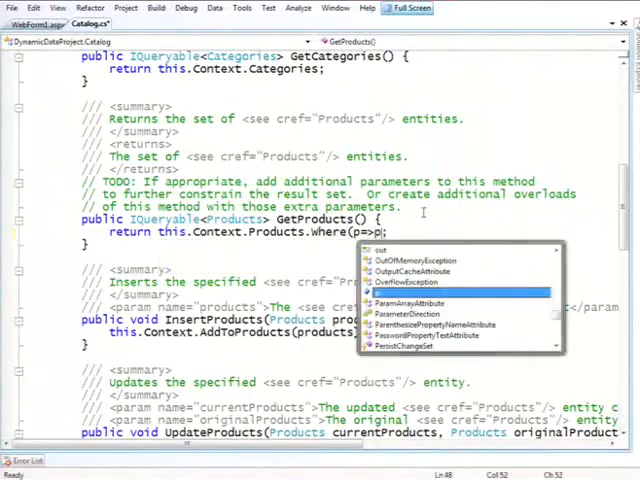
text(.ReorderLevel>0))
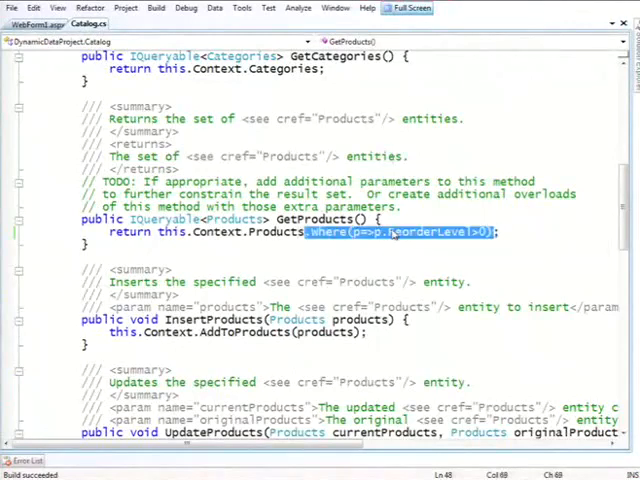
key(Delete)
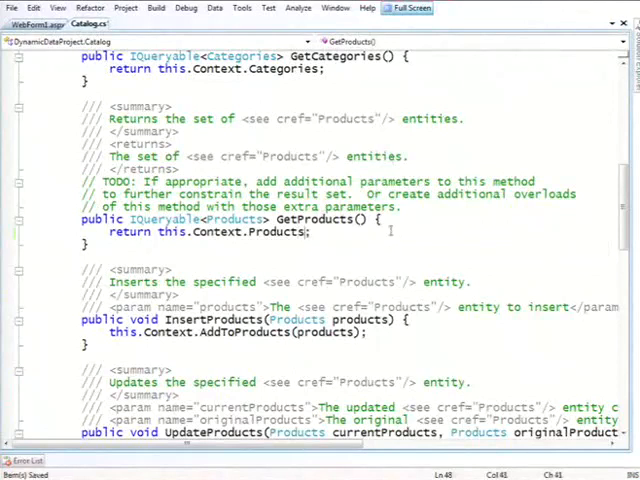
- Start referencing currentProducts inside UpdateProducts before running the page
scroll(down, 3)
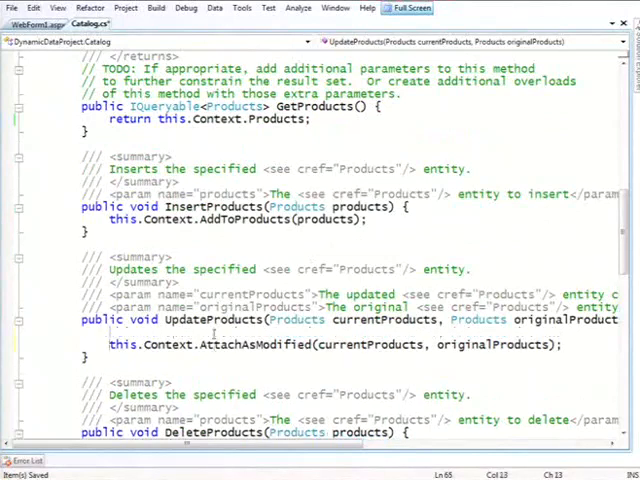
text(currentProducts)
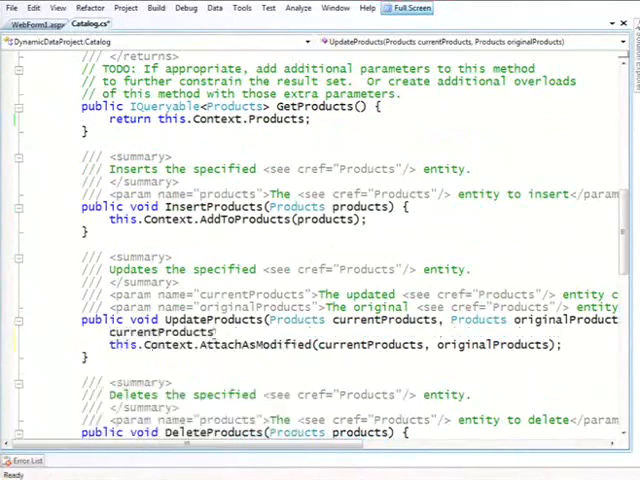
text(Pri)
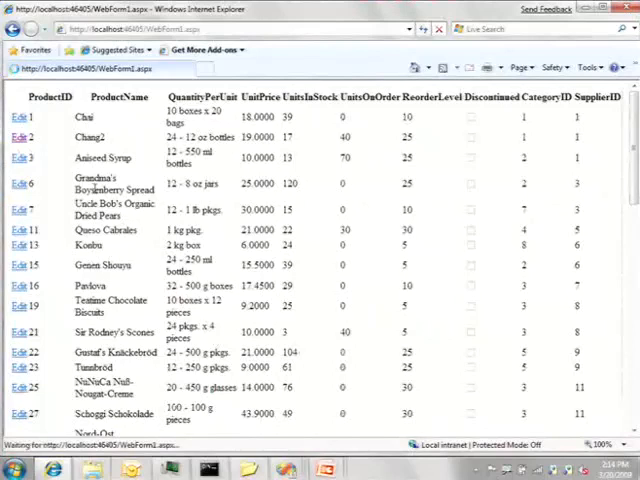
click(20, 128)
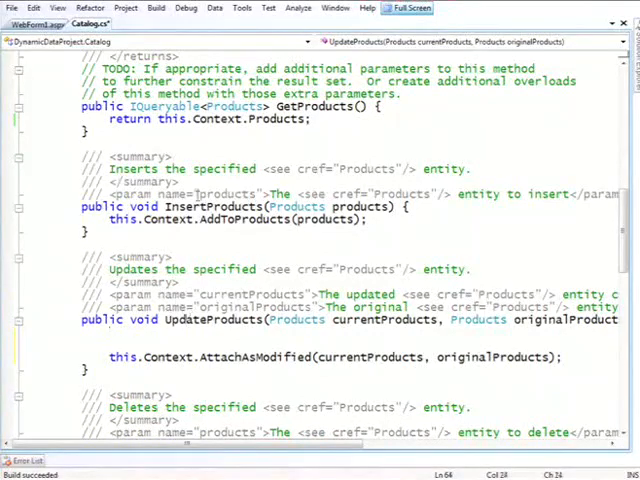
mouse_move(230, 218)
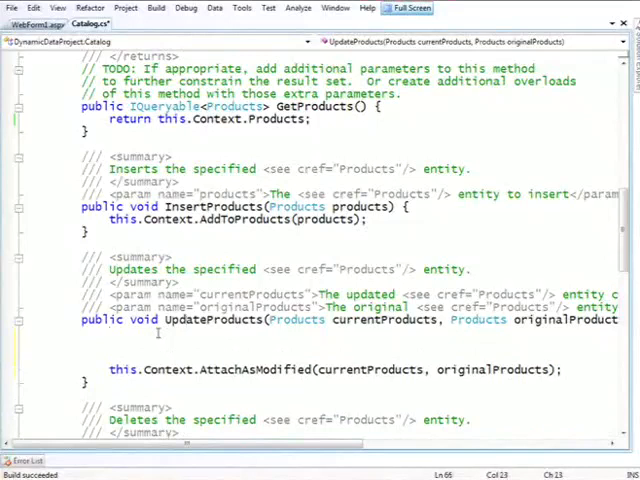
- Write if (currentProducts.ReorderLevel == 17) throw new ValidationException("Bad reorder!"); in UpdateProducts
text(if ()
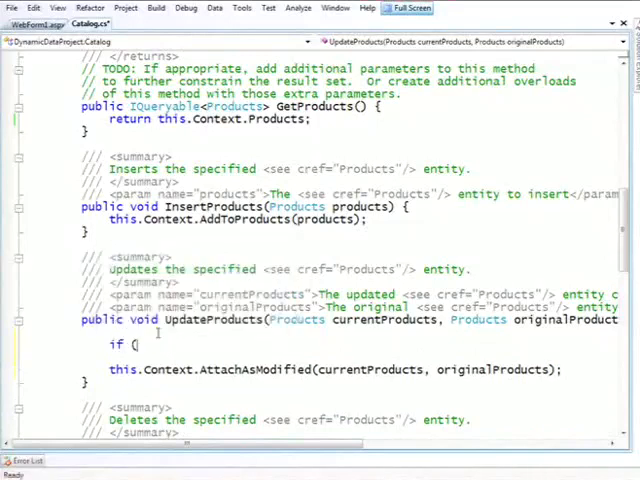
text(currentProducts.ReorderLevel==)
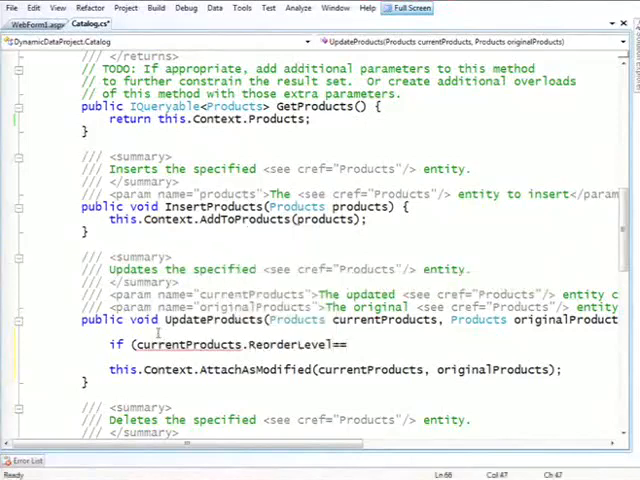
text(17)
text(throw n)
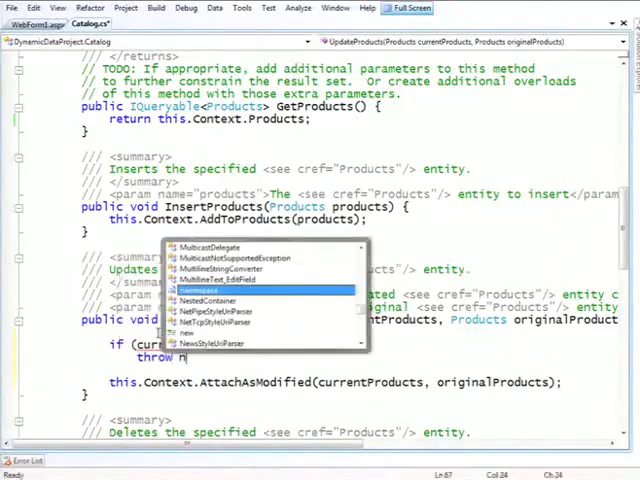
text(ValidationException)
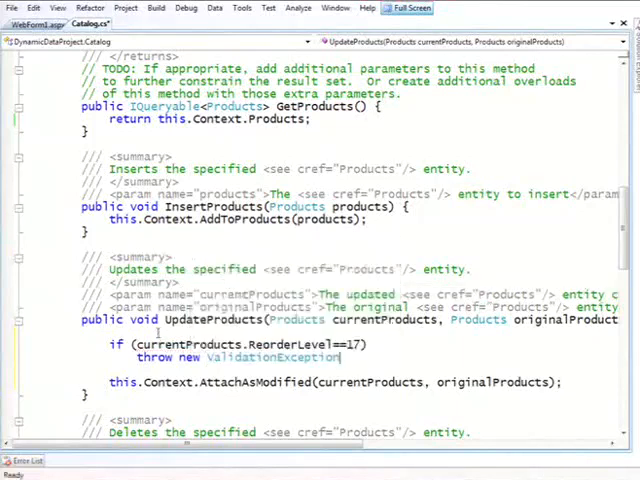
text("Bad)
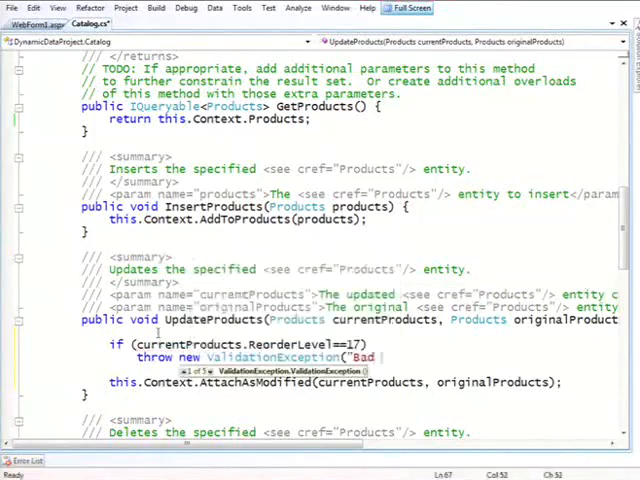
text(reorder!)
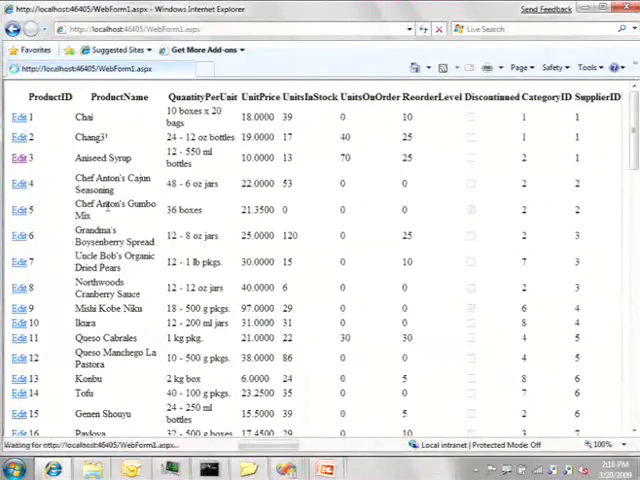
- Edit the Aniseed Syrup row in the browser, then return to WebForm1.aspx markup
click(18, 156)
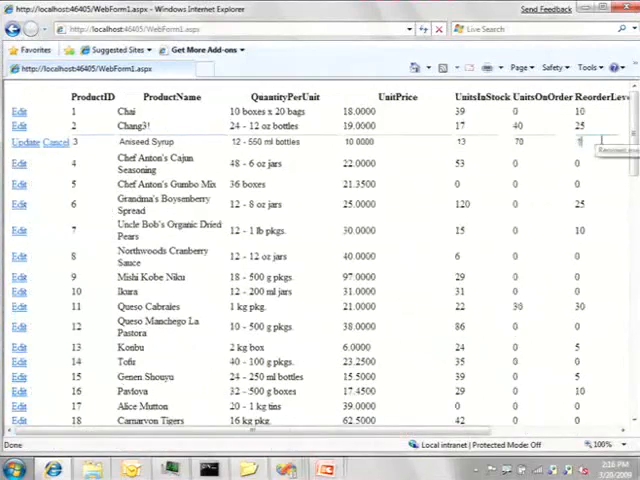
click(24, 142)
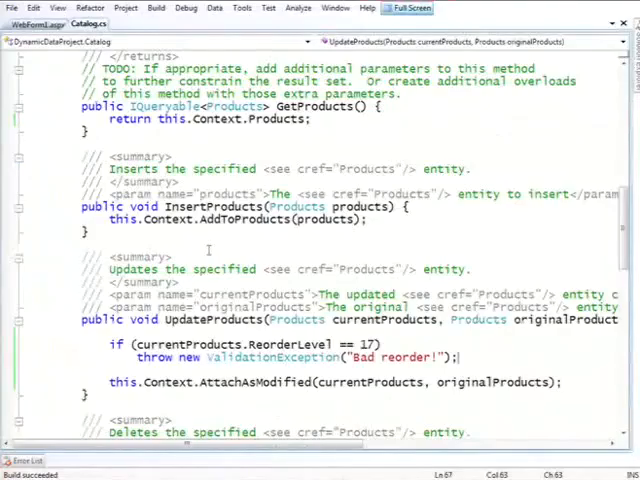
click(32, 24)
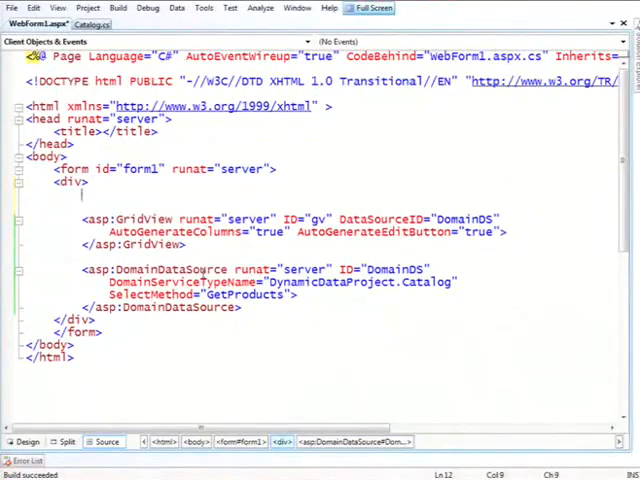
- Insert an asp:DomainValidator with runat="server" above the GridView
text(asp:)
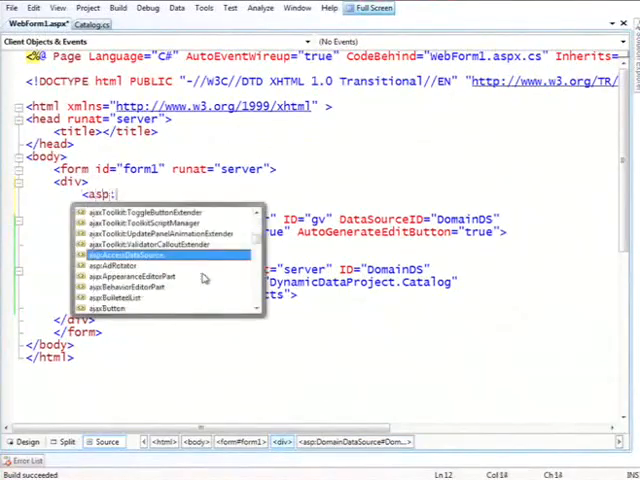
text(DomainValidato)
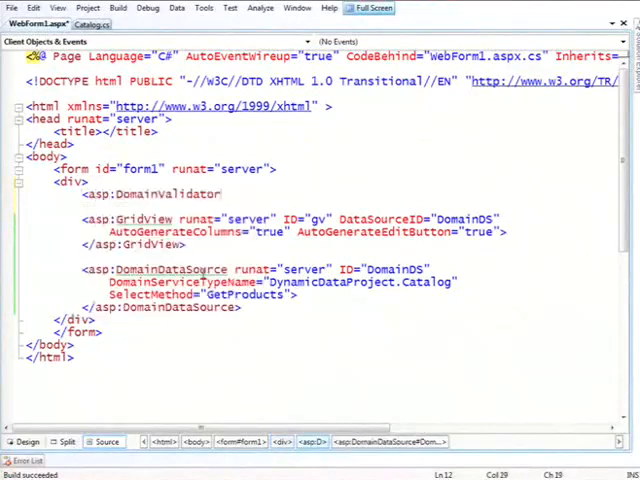
text(runat="server)
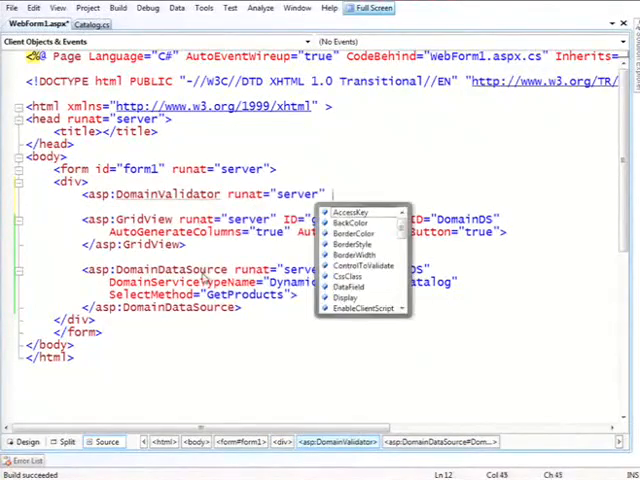
text(C)
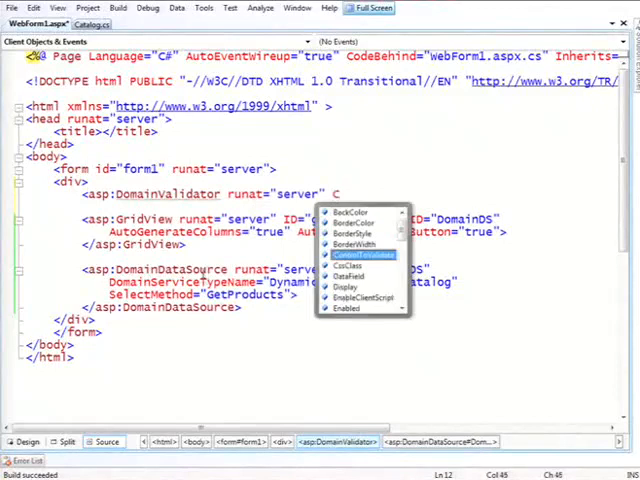